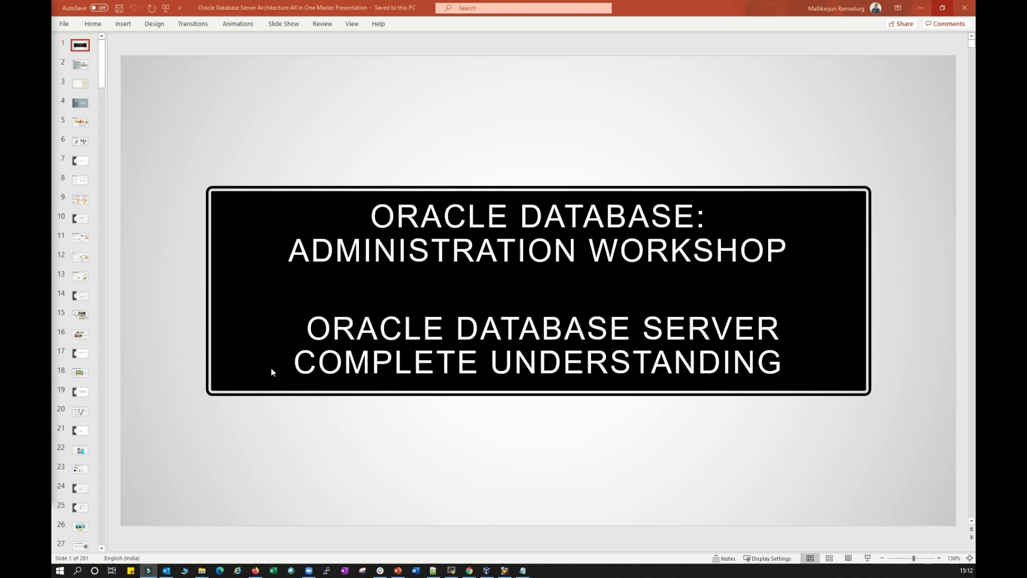
mouse_move(213, 513)
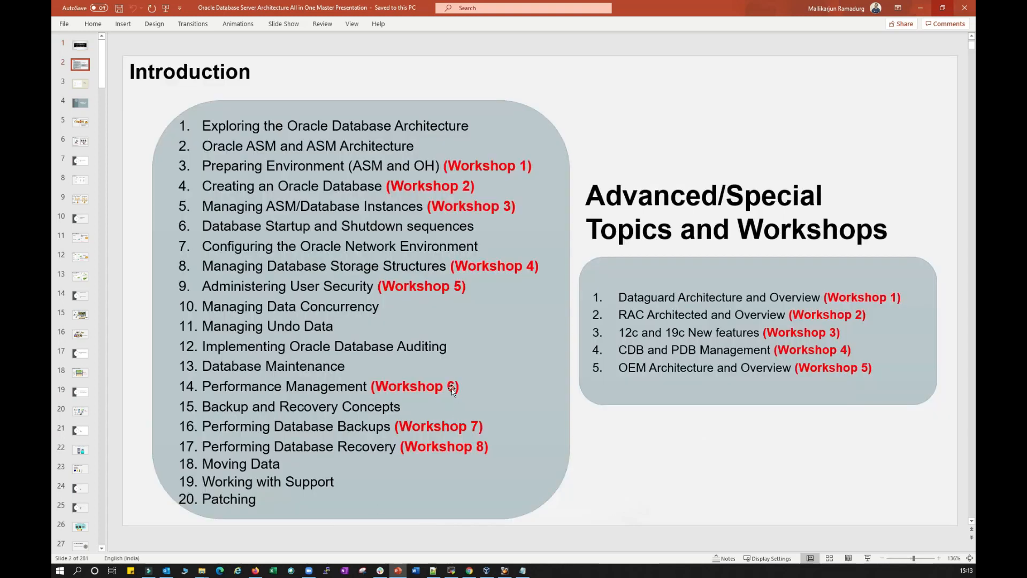
Step: Page through the deck to slide 3, the Lab Exercises slide
click(80, 83)
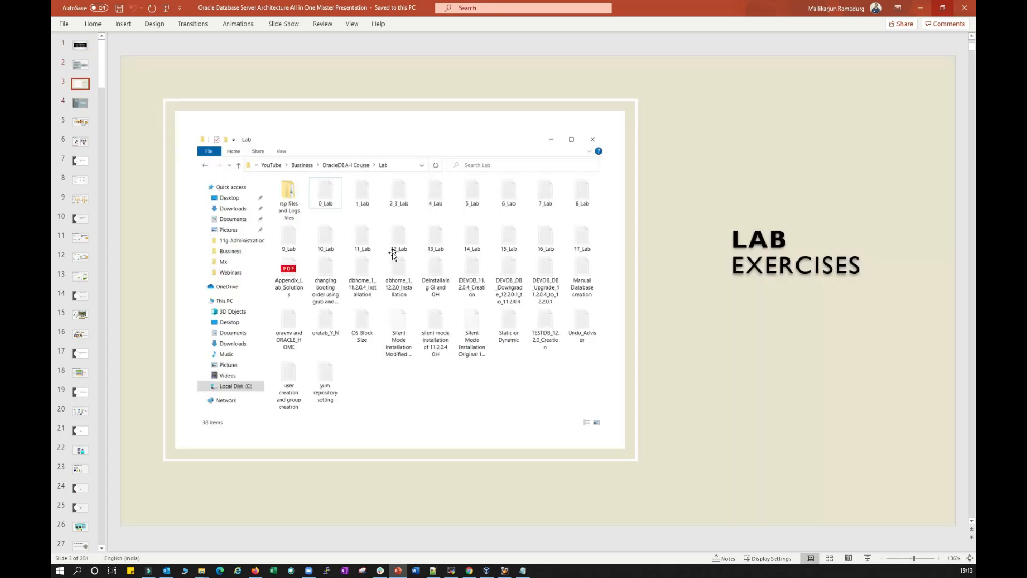
Step: Open the 0_Lab notes in Notepad and scroll to the Best Practices and yum install sections
double_click(326, 193)
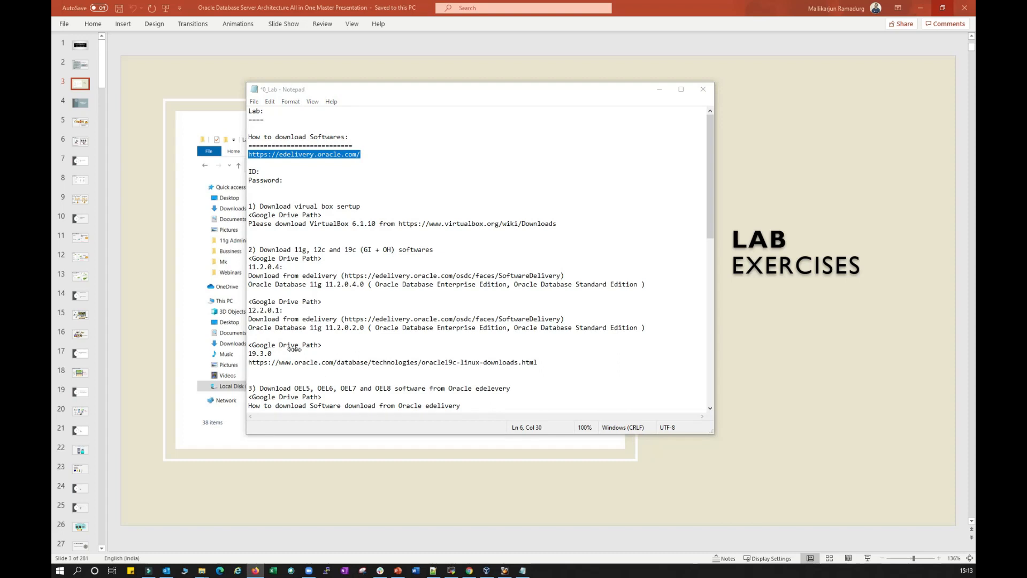
scroll(down, 3)
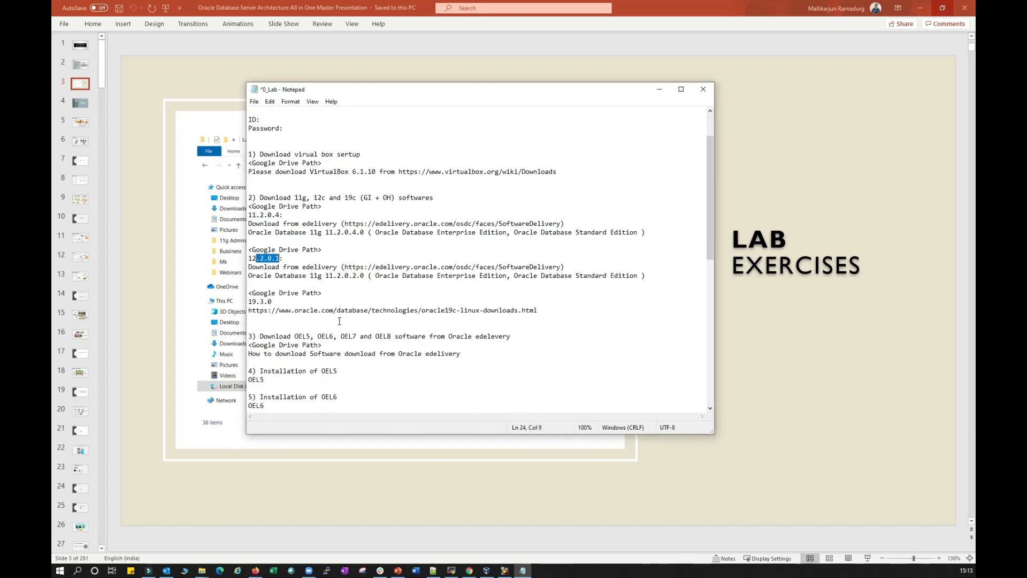
scroll(down, 3)
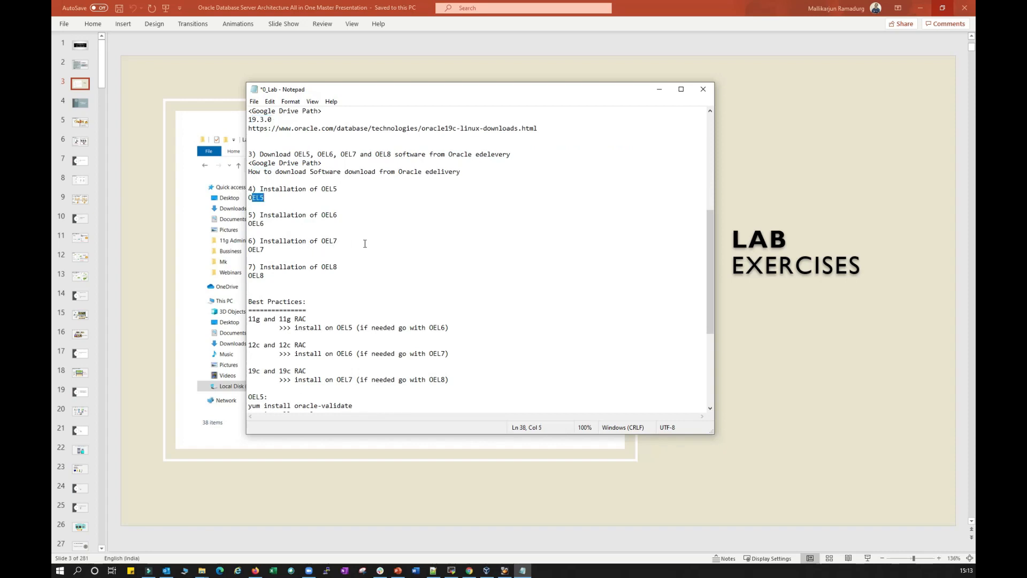
mouse_move(400, 241)
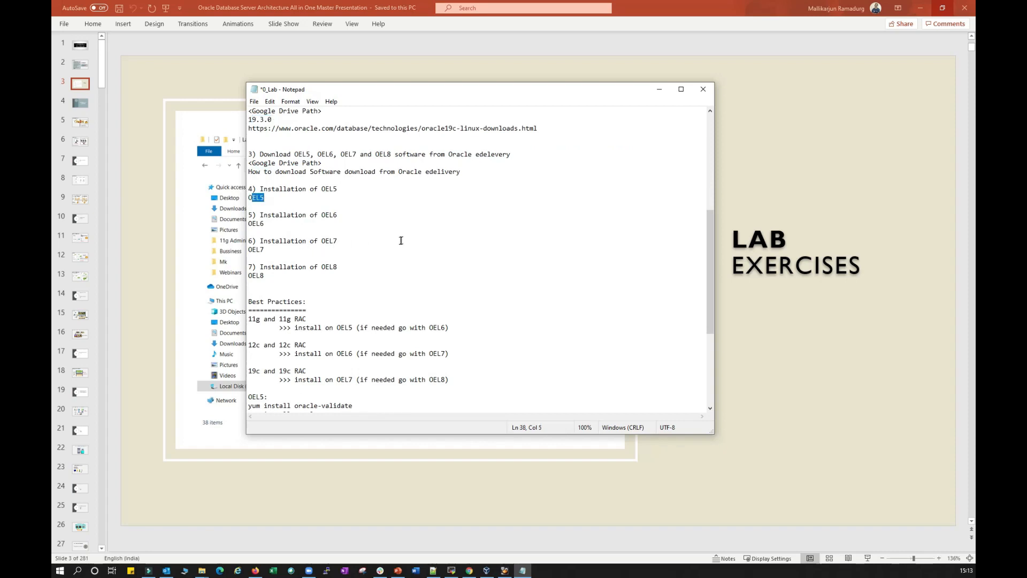
mouse_move(415, 310)
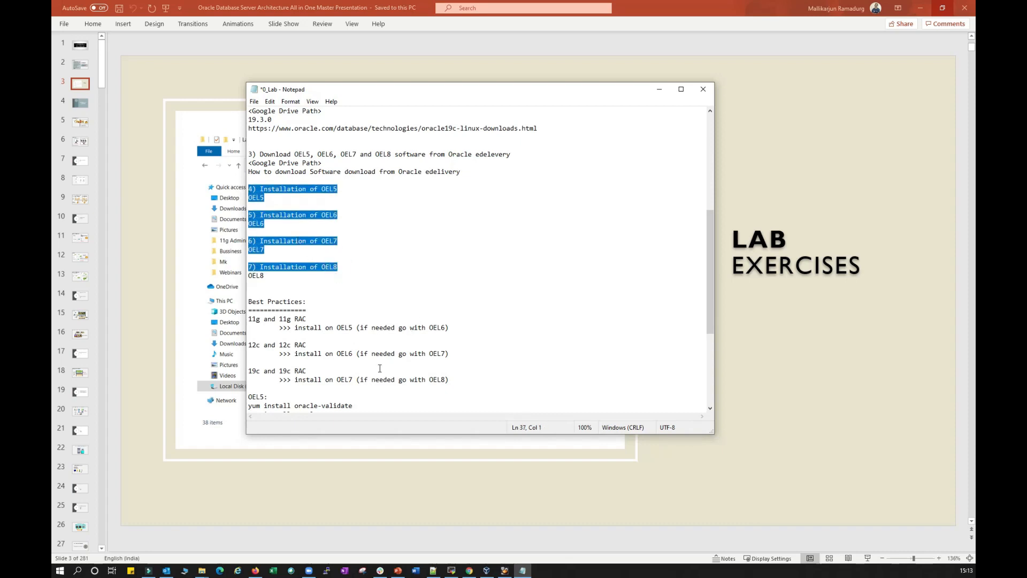
scroll(down, 3)
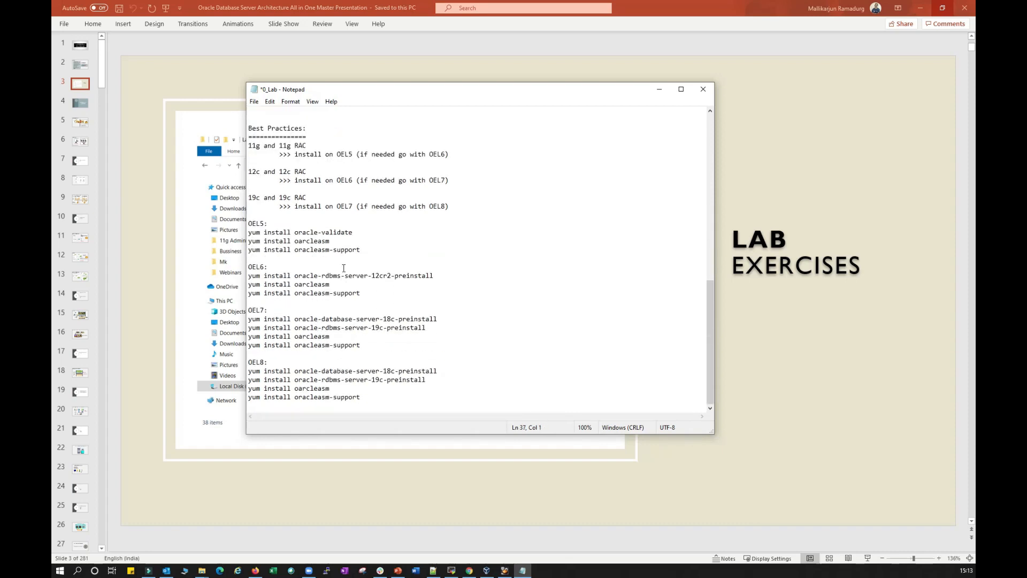
drag(248, 232, 364, 397)
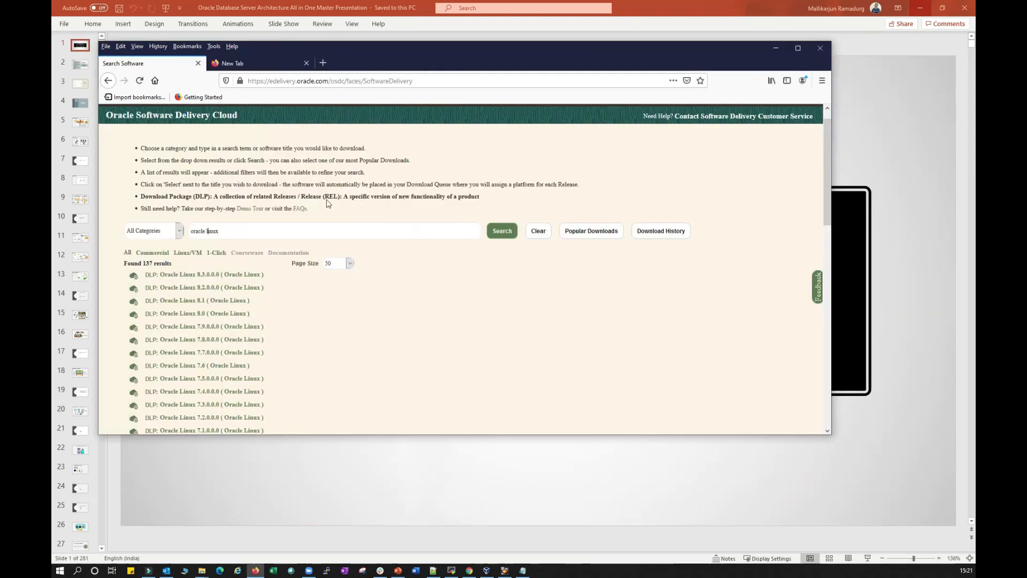
mouse_move(528, 318)
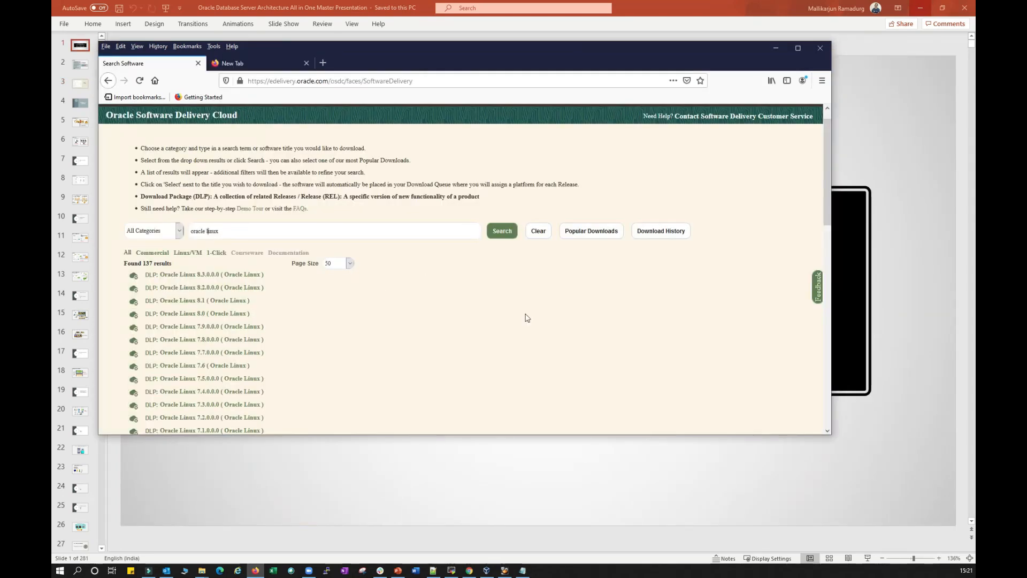
mouse_move(65, 461)
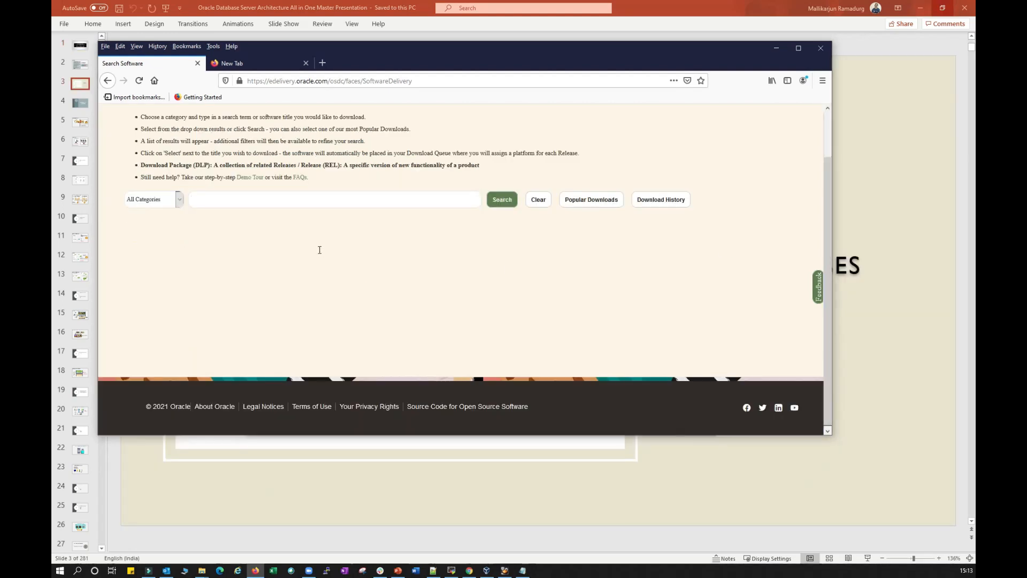
Step: Search Delivery Cloud for 'oracle data', then for 'oracle linux', scrolling the results
text(oracle database)
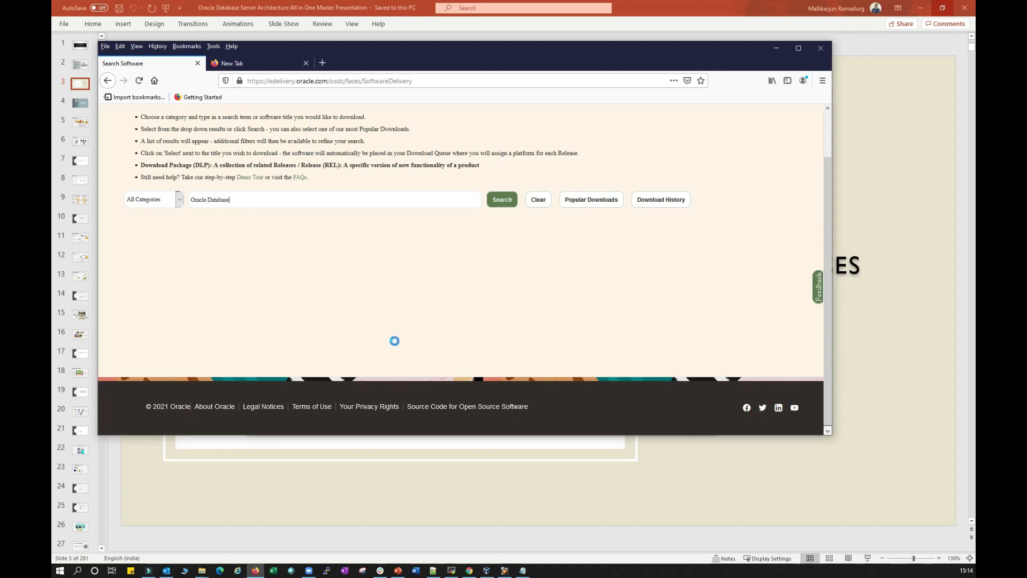
click(502, 199)
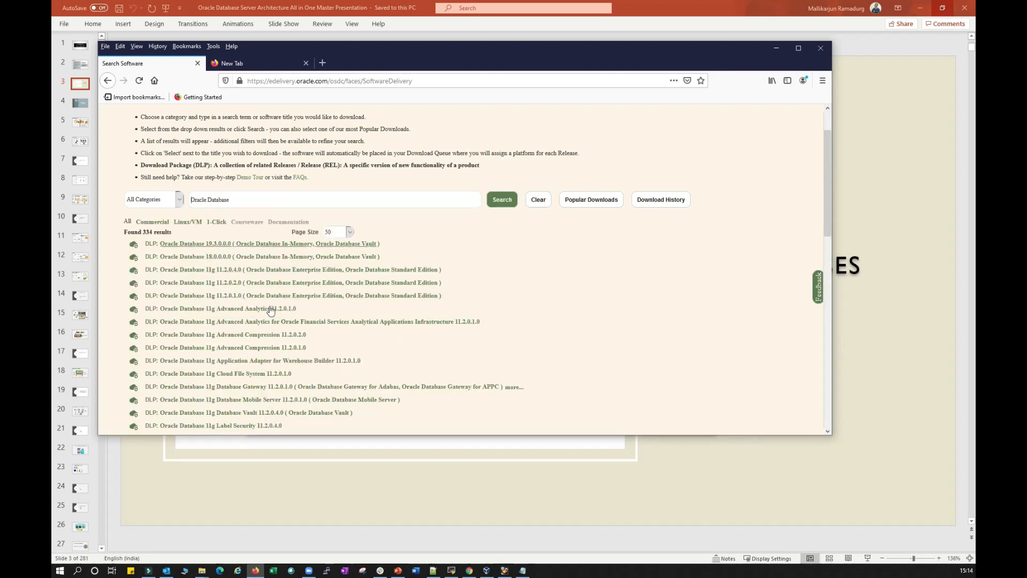
mouse_move(260, 408)
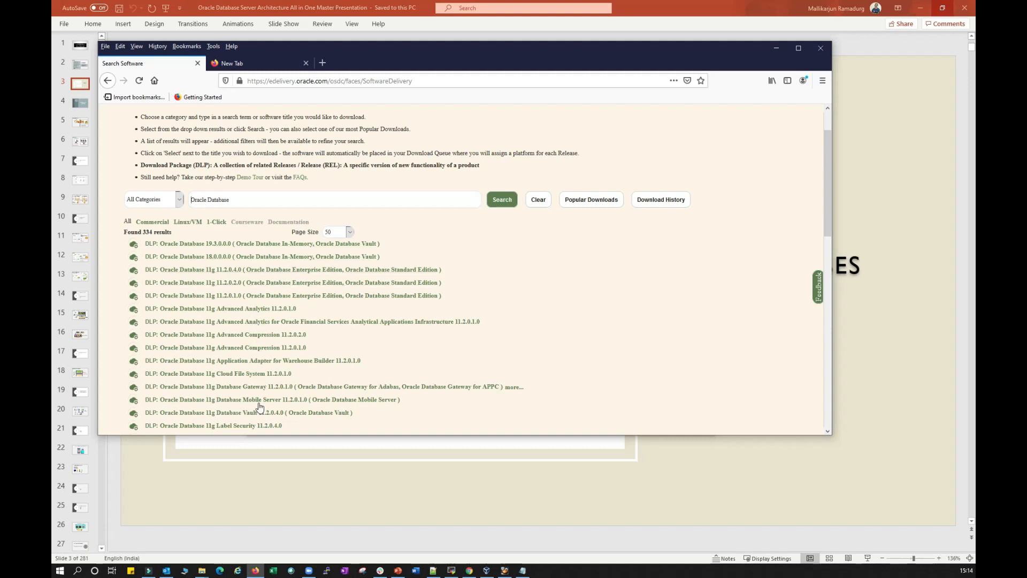
scroll(down, 3)
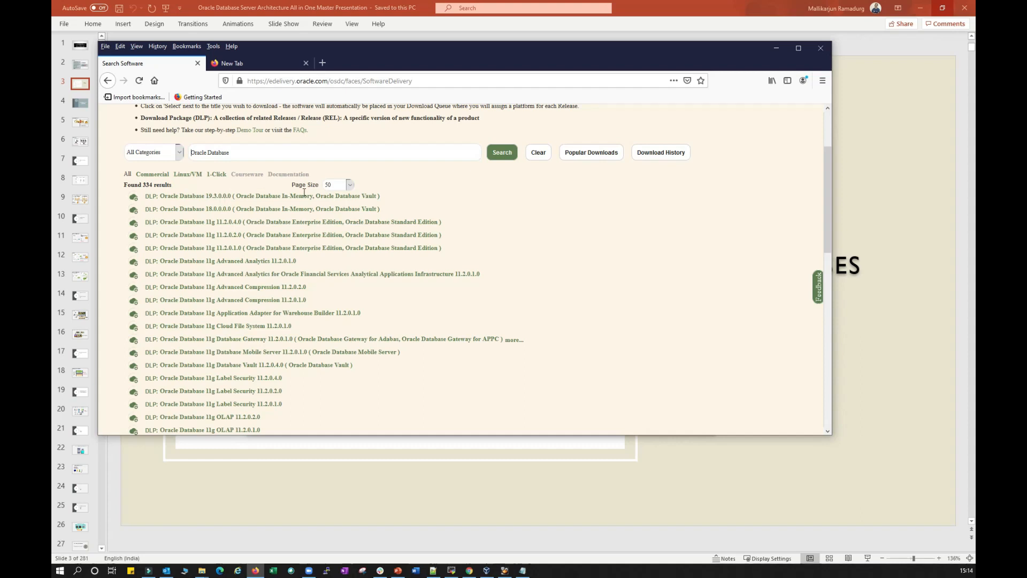
text(oracle linux)
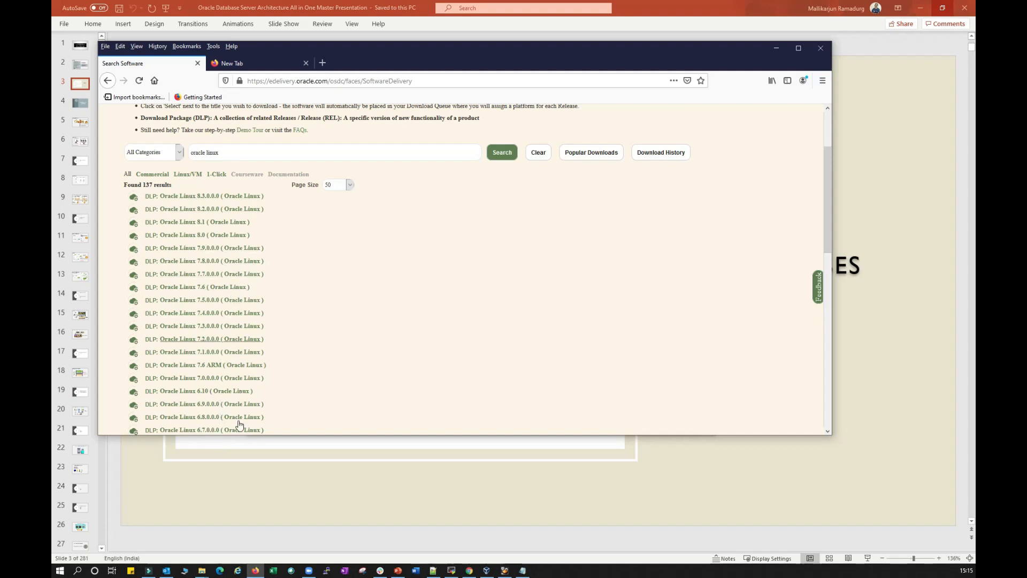
scroll(down, 3)
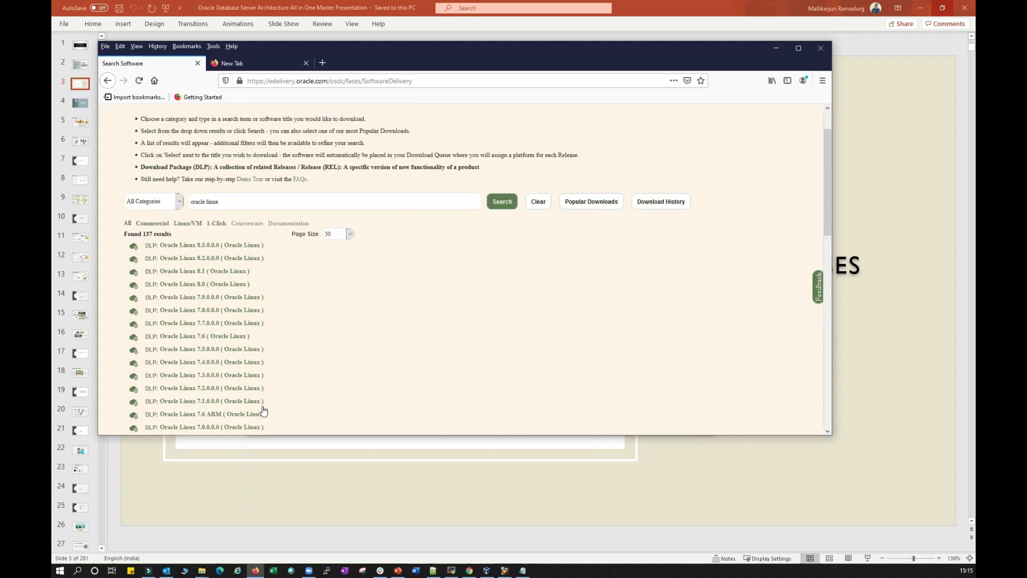
mouse_move(433, 415)
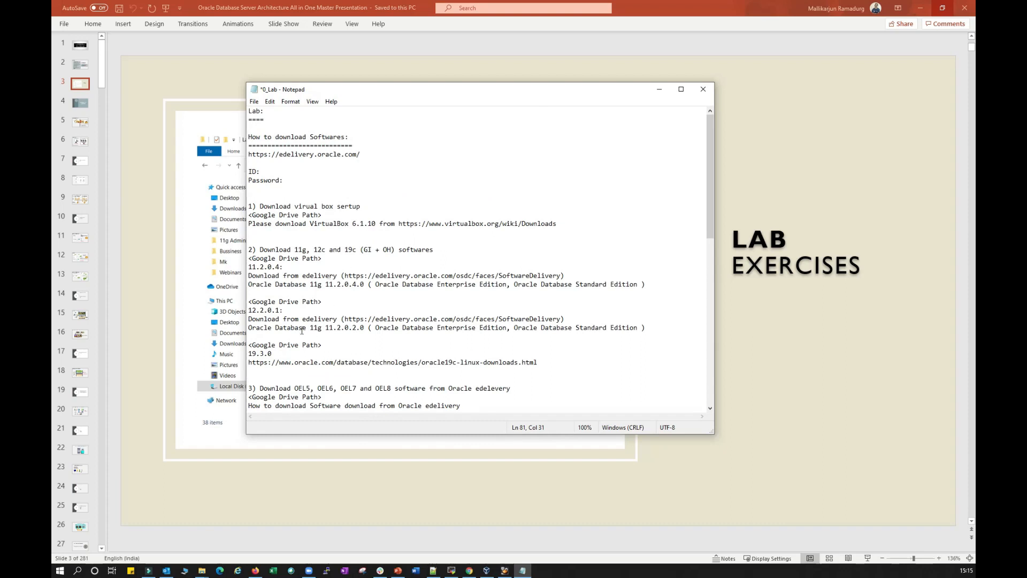
Step: Mark the 11.2.0.4 version number and scroll down to the per-OEL yum install lists
double_click(264, 267)
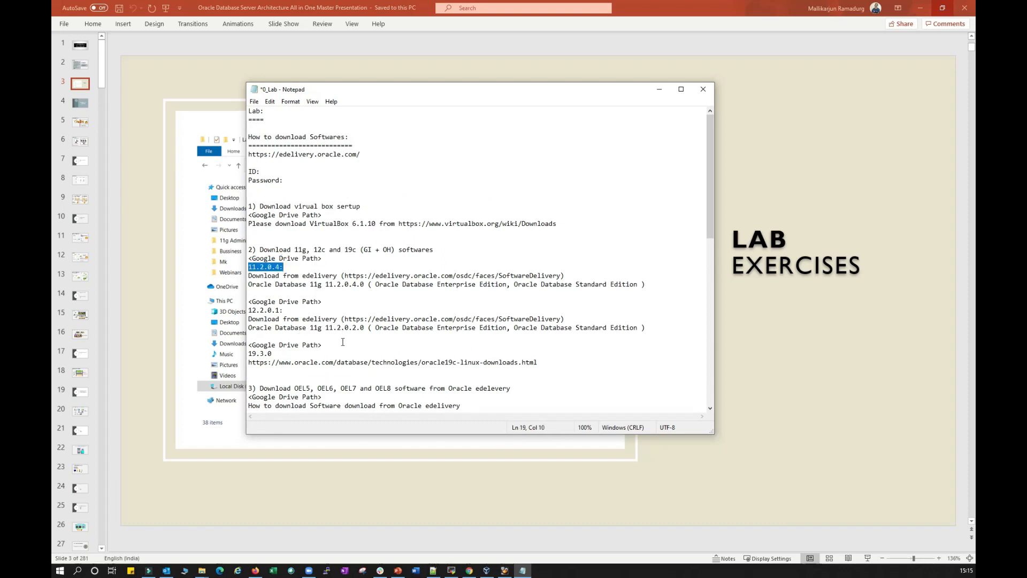
scroll(down, 3)
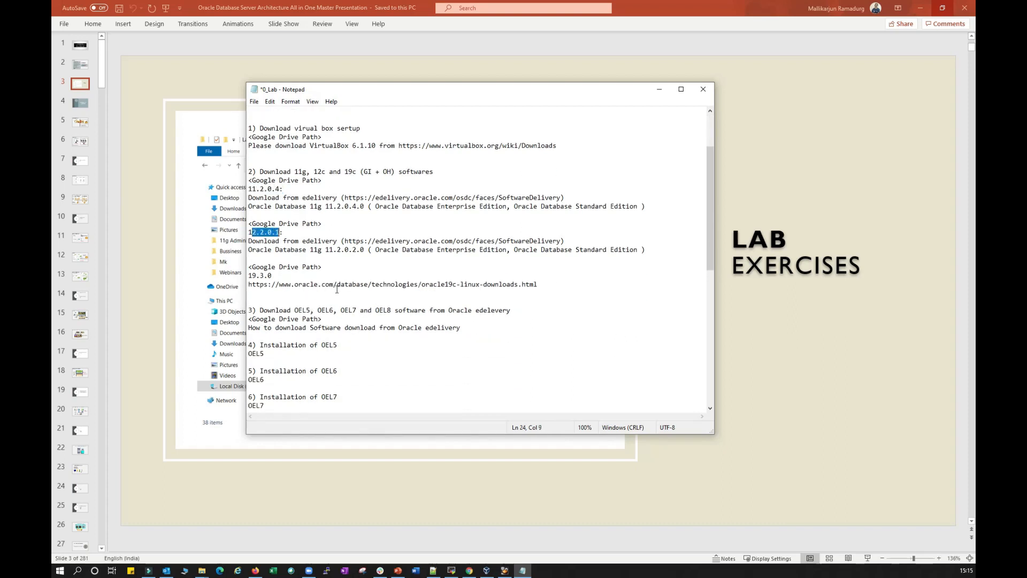
scroll(down, 3)
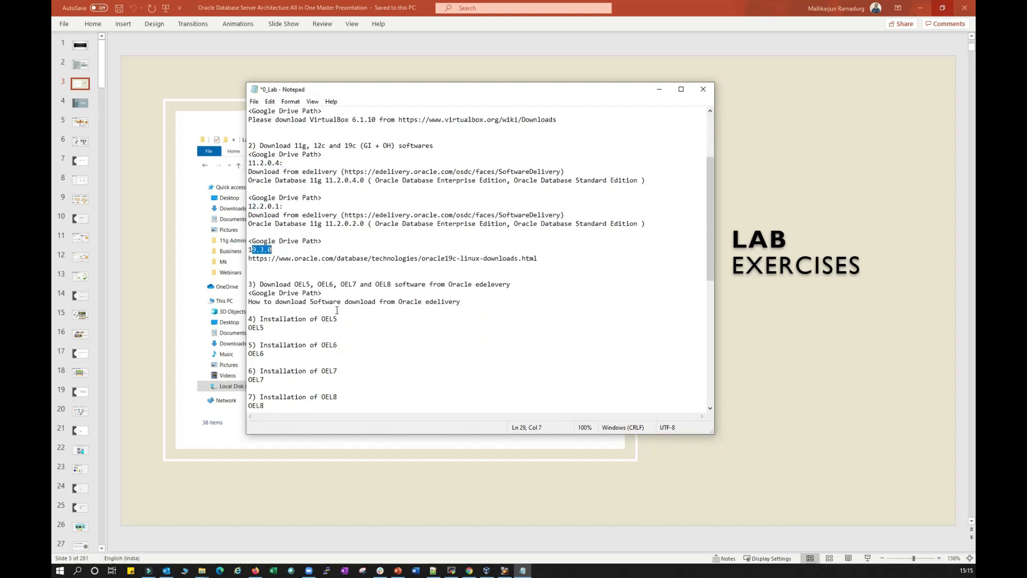
scroll(down, 3)
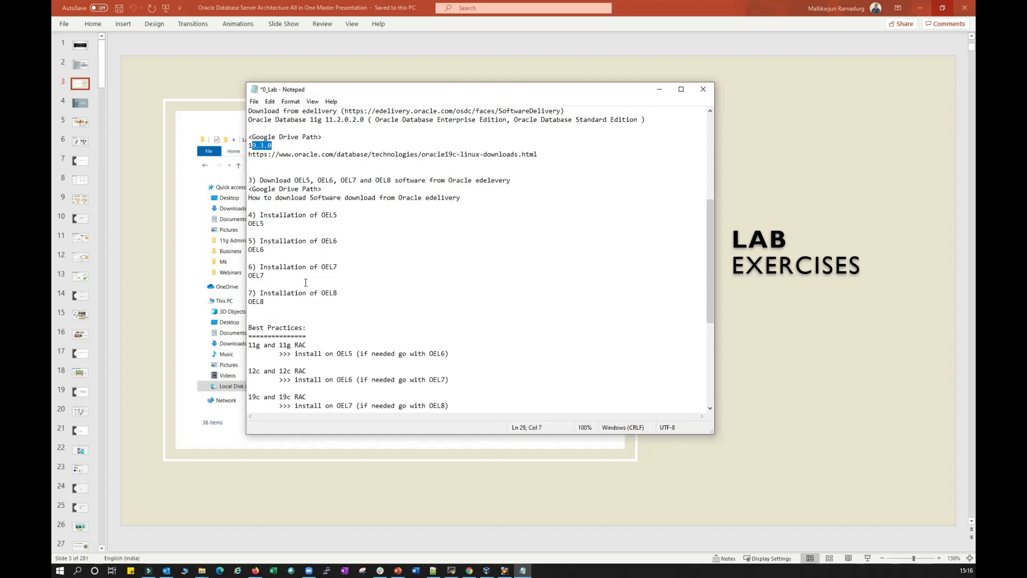
scroll(down, 3)
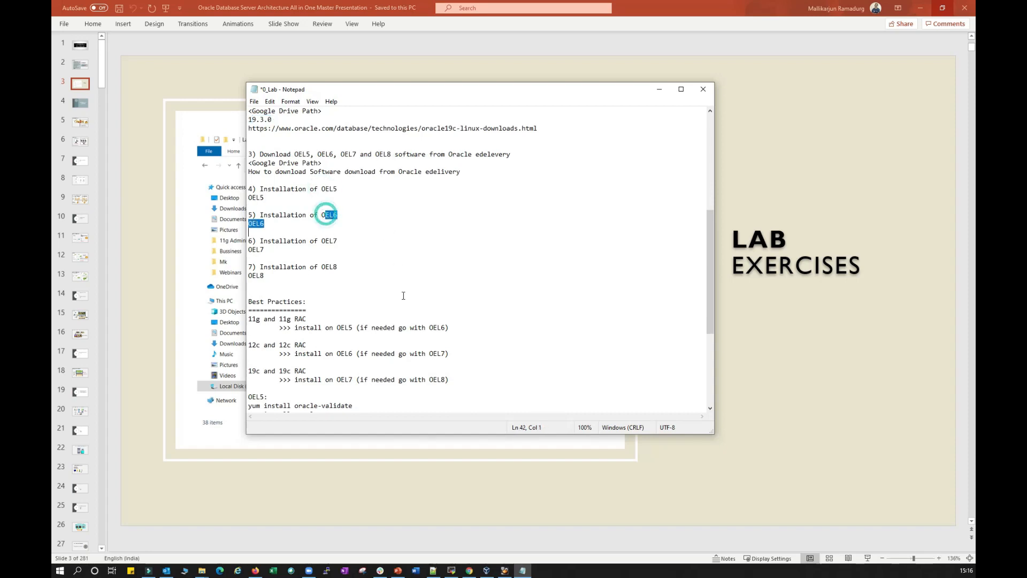
scroll(down, 3)
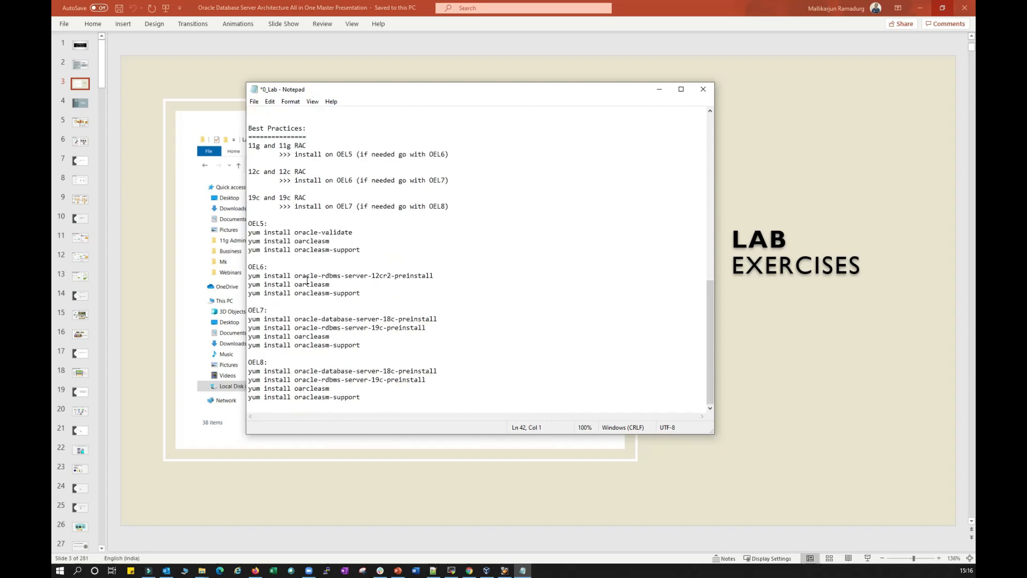
drag(248, 224, 364, 396)
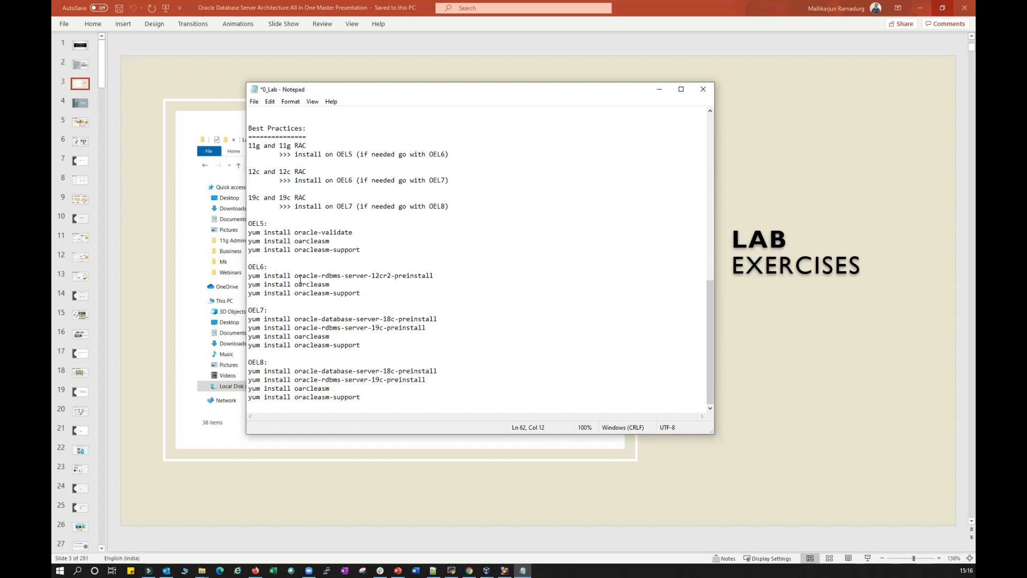
Step: Highlight the OEL5 and OEL8 yum install commands, then bring the slide forward
drag(284, 231, 360, 249)
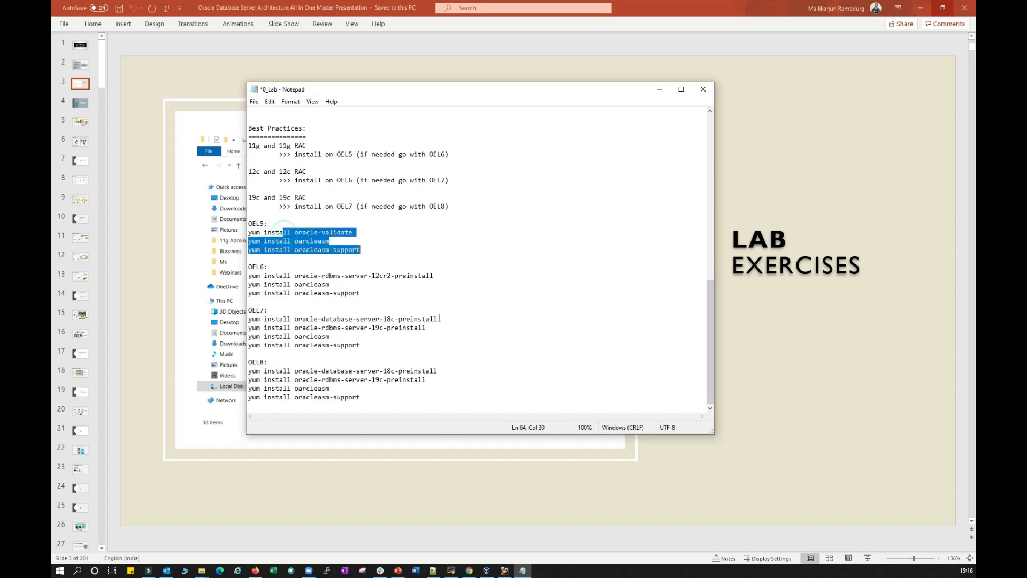
click(257, 267)
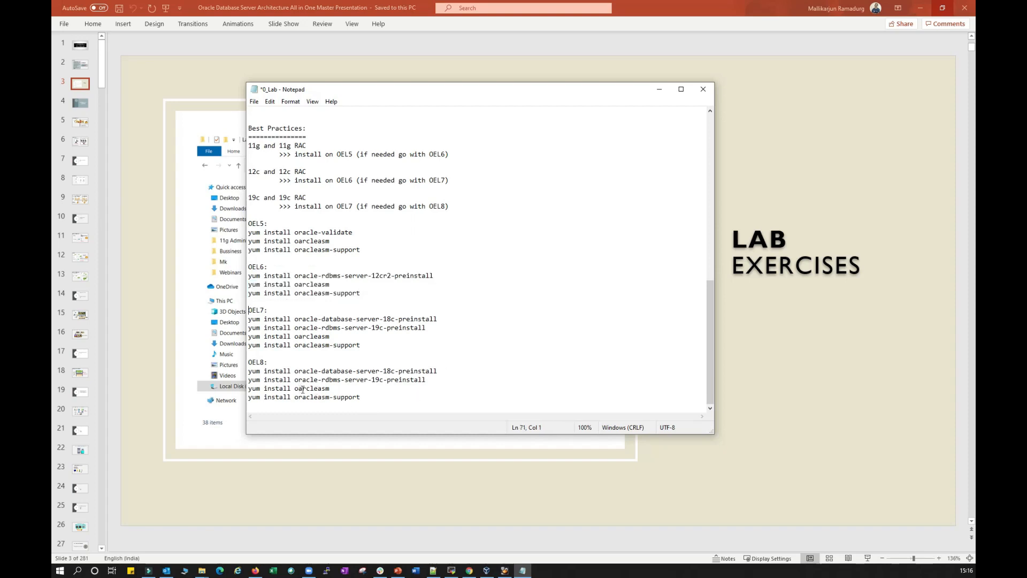
drag(272, 319, 364, 345)
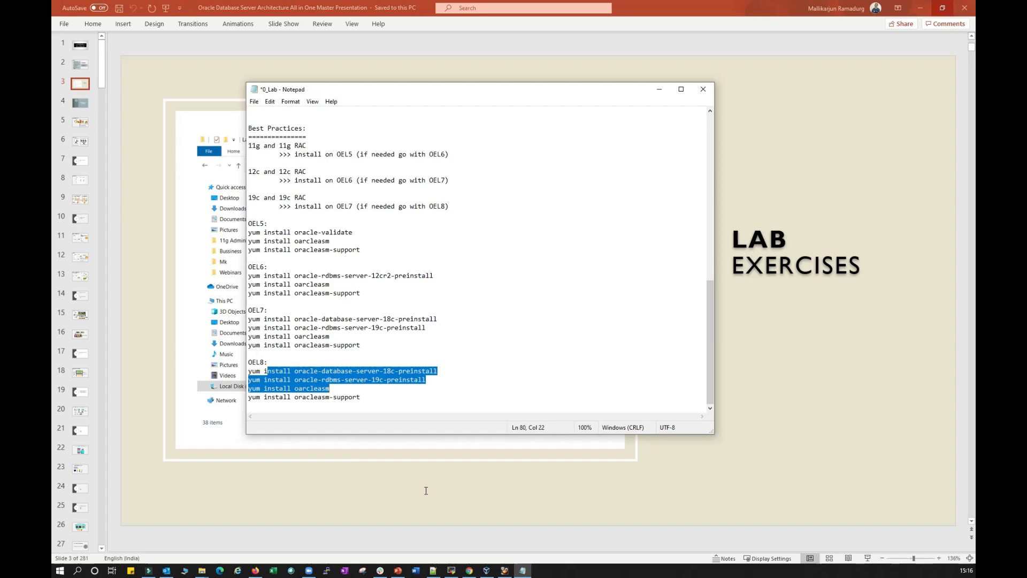
click(776, 186)
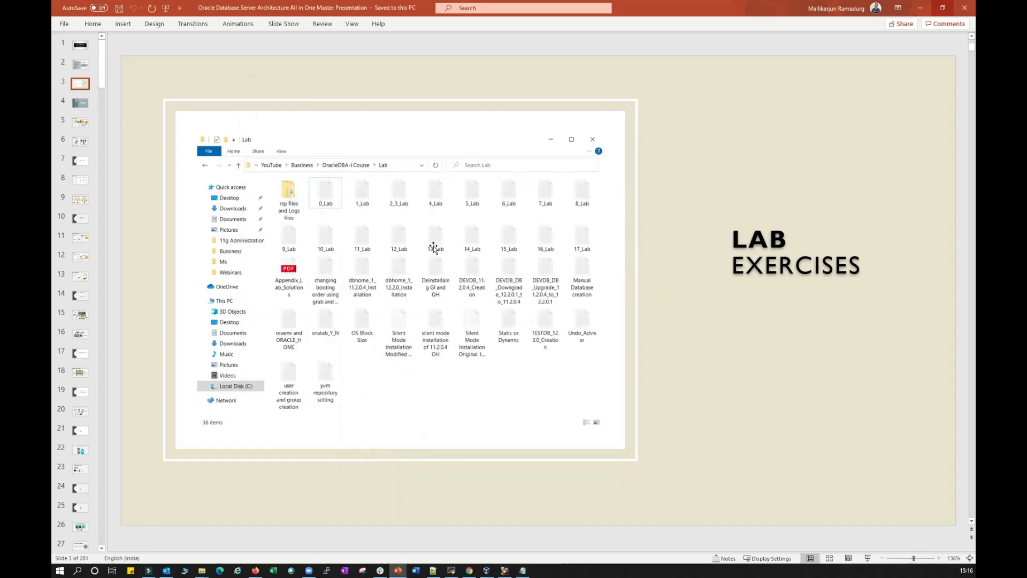
mouse_move(398, 257)
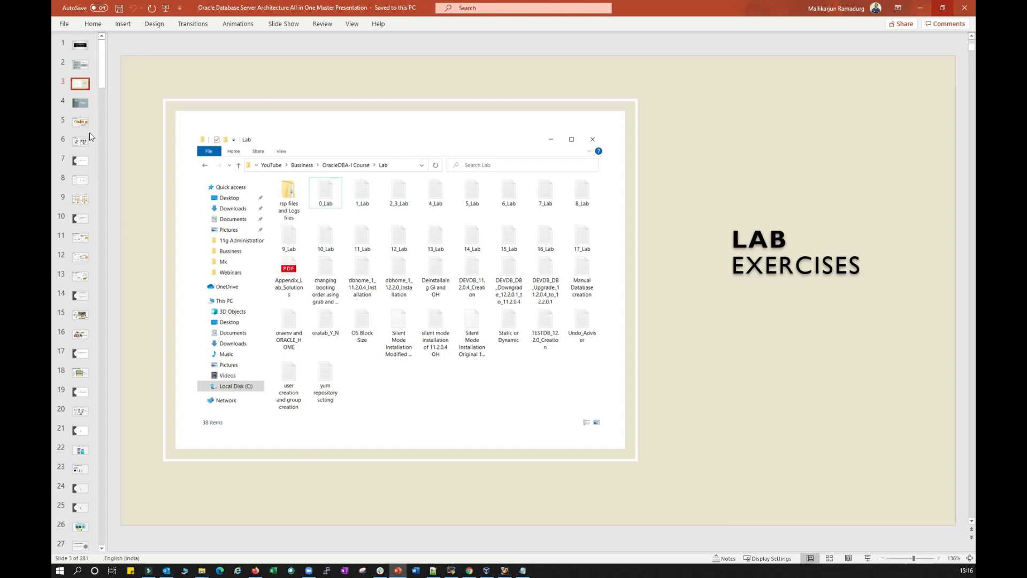
Step: Go to slide 4, 'Exploring the Oracle Database Architecture'
click(79, 102)
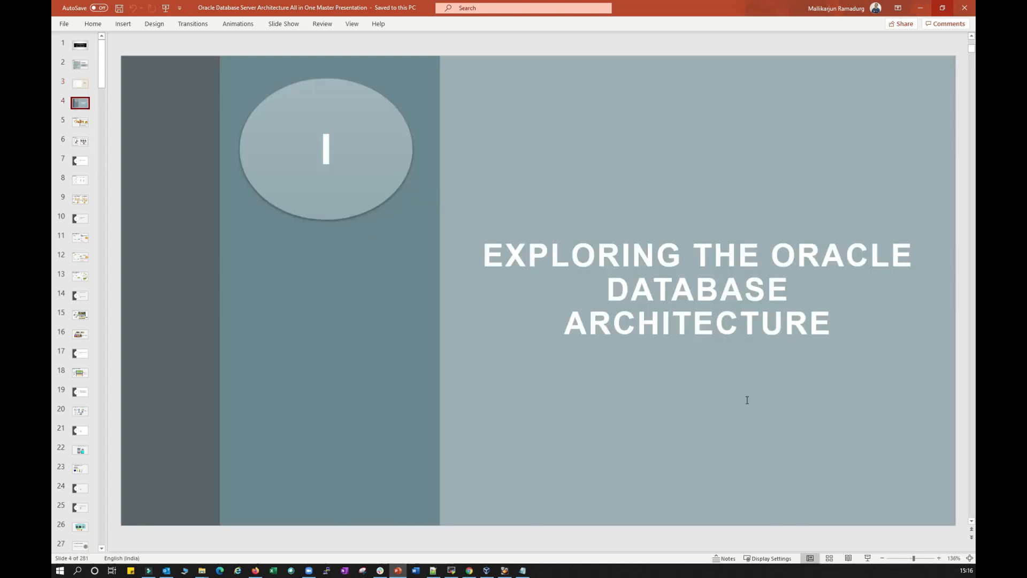
mouse_move(53, 326)
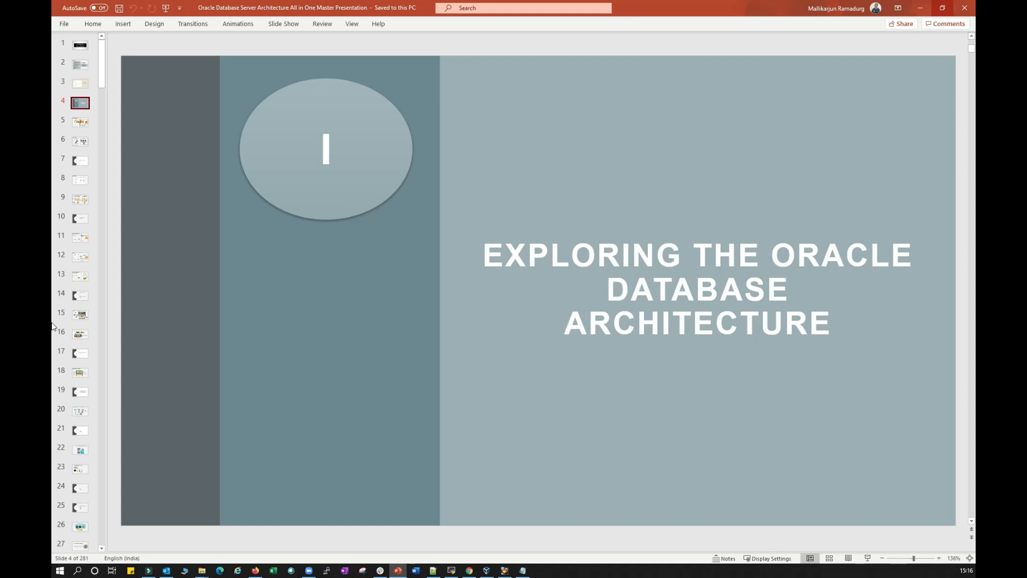